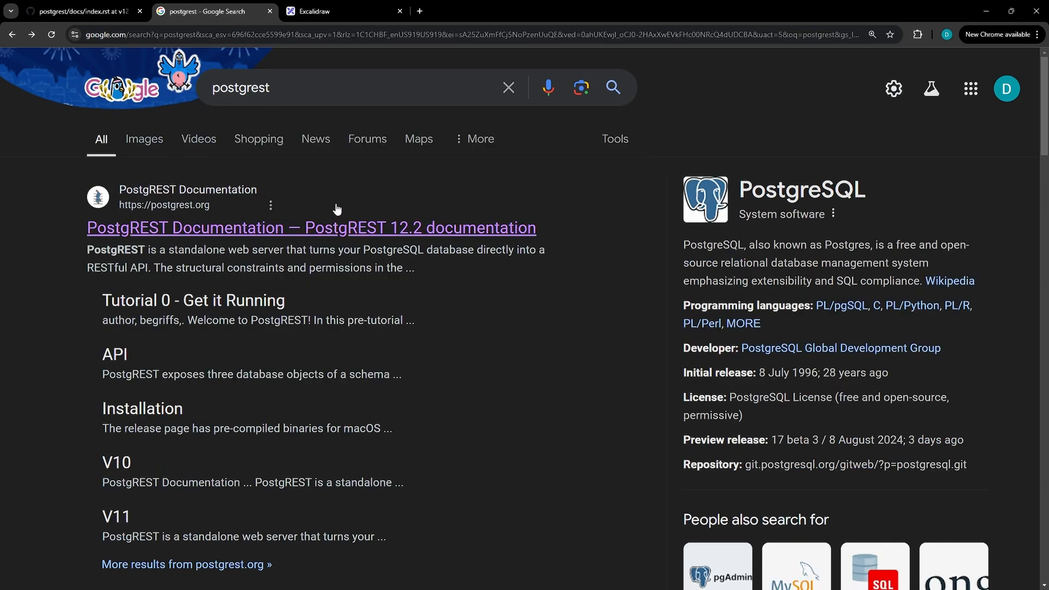
# Open the official PostgREST Documentation site from the Google search results.
pyautogui.click(311, 227)
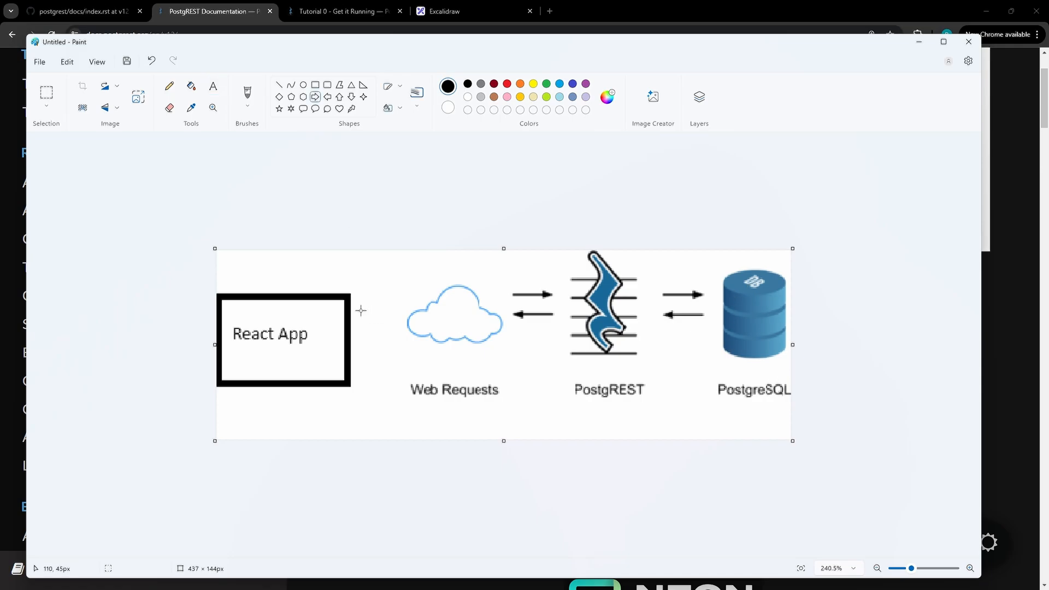
# Put the React App / PostgREST / PostgreSQL diagram aside to reveal the documentation home page.
pyautogui.moveTo(357, 328); pyautogui.dragTo(400, 328)
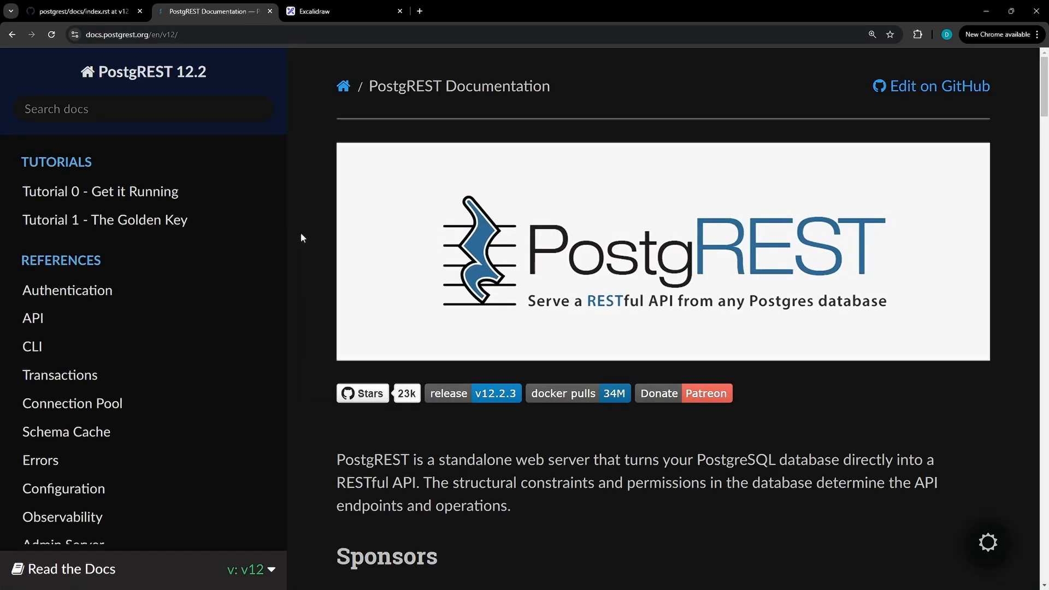
pyautogui.moveTo(283, 266)
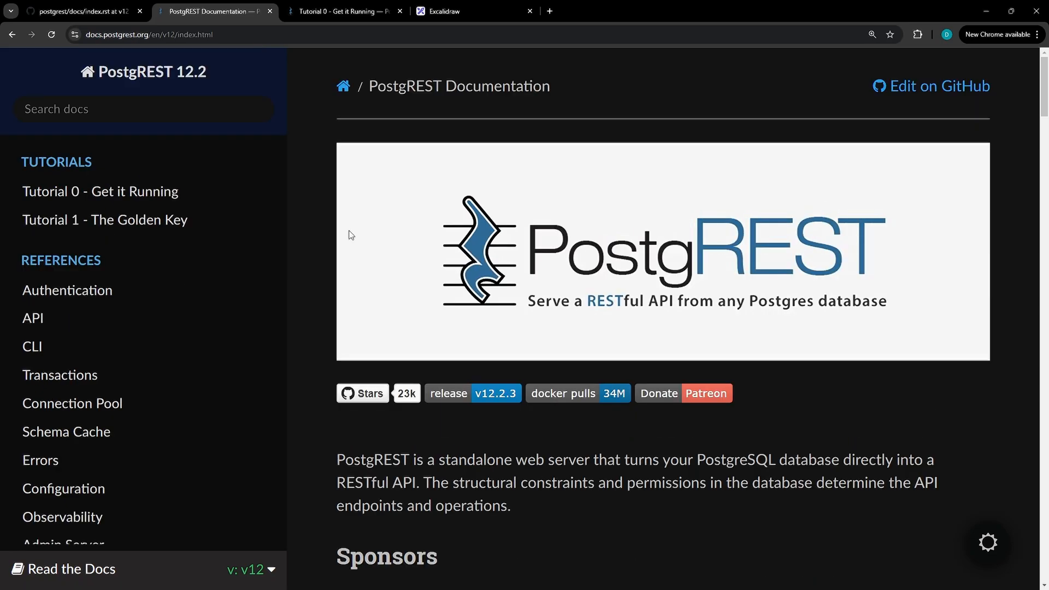
# Scroll the documentation home page down toward the Tutorials and how-to sections.
pyautogui.scroll(-3)
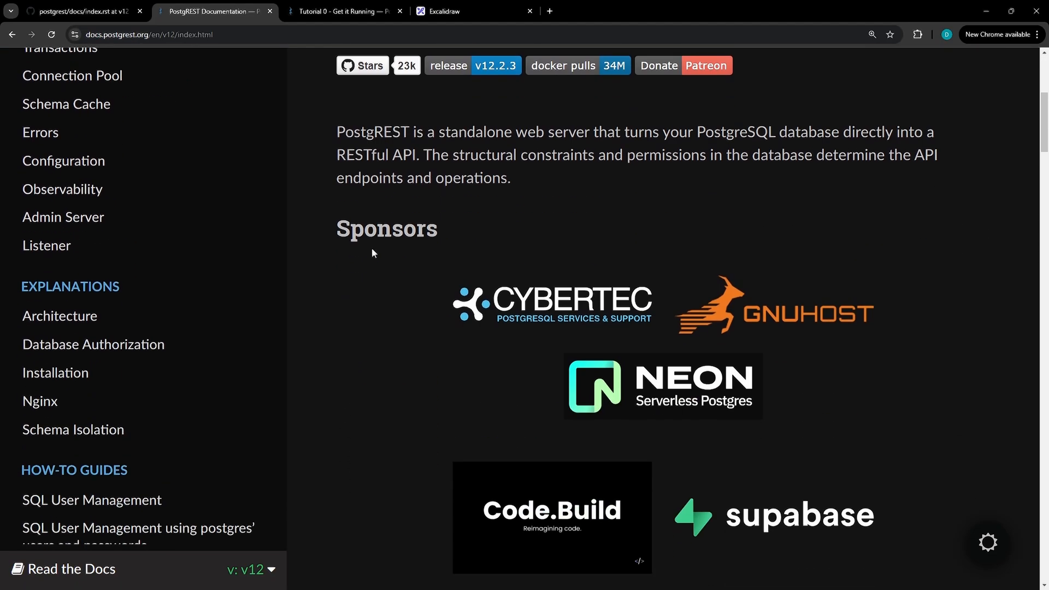
pyautogui.moveTo(772, 375)
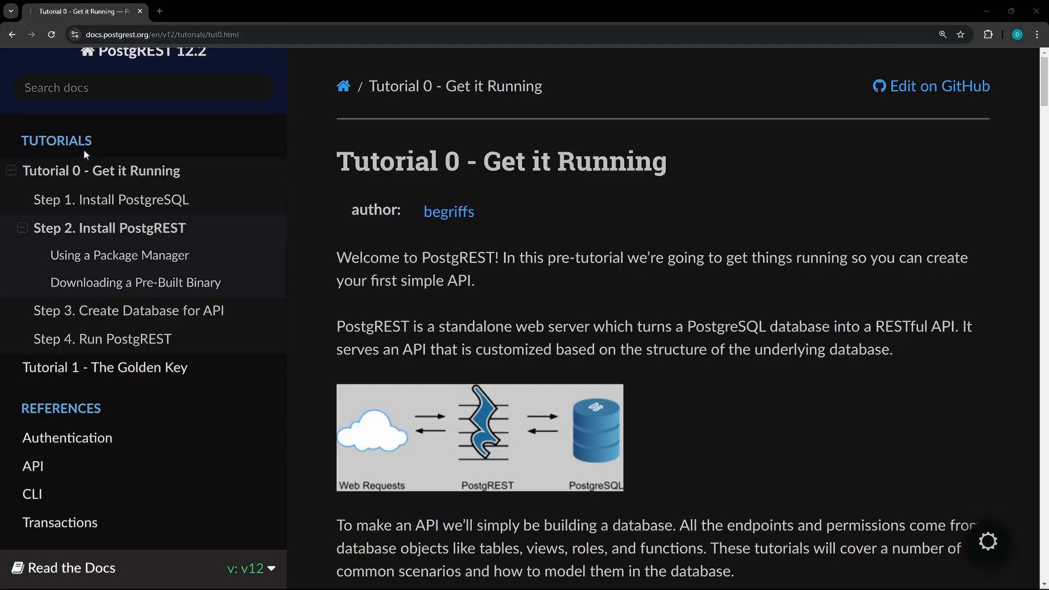
pyautogui.moveTo(111, 198)
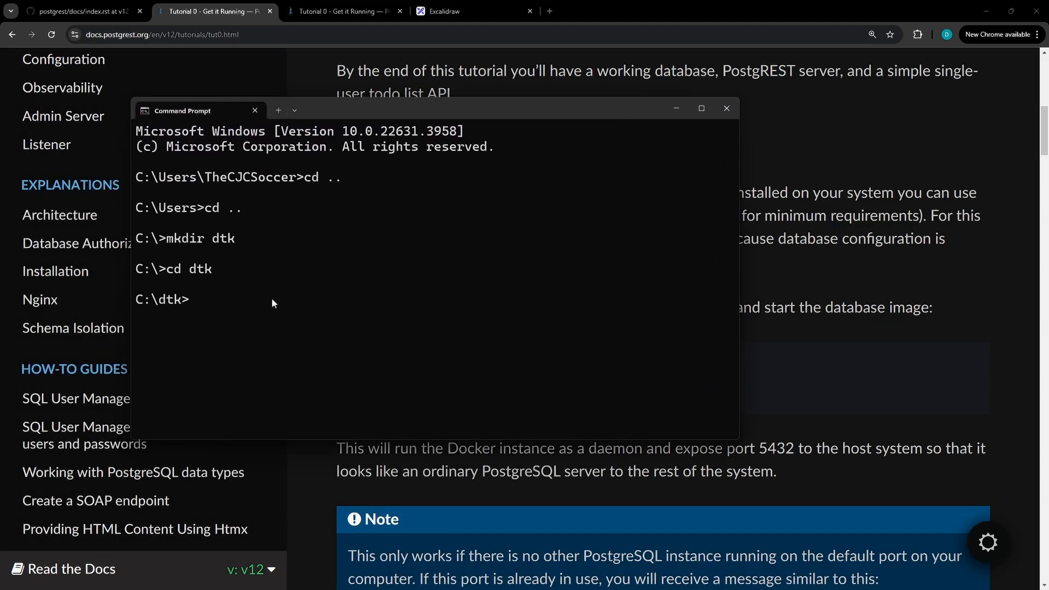
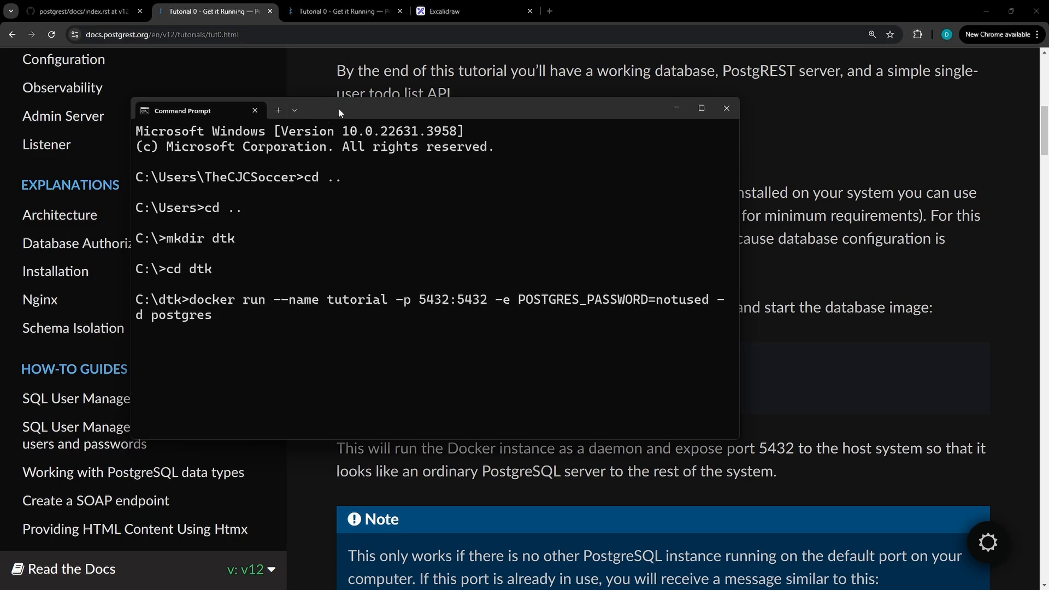
pyautogui.moveTo(338, 111); pyautogui.dragTo(123, 78)
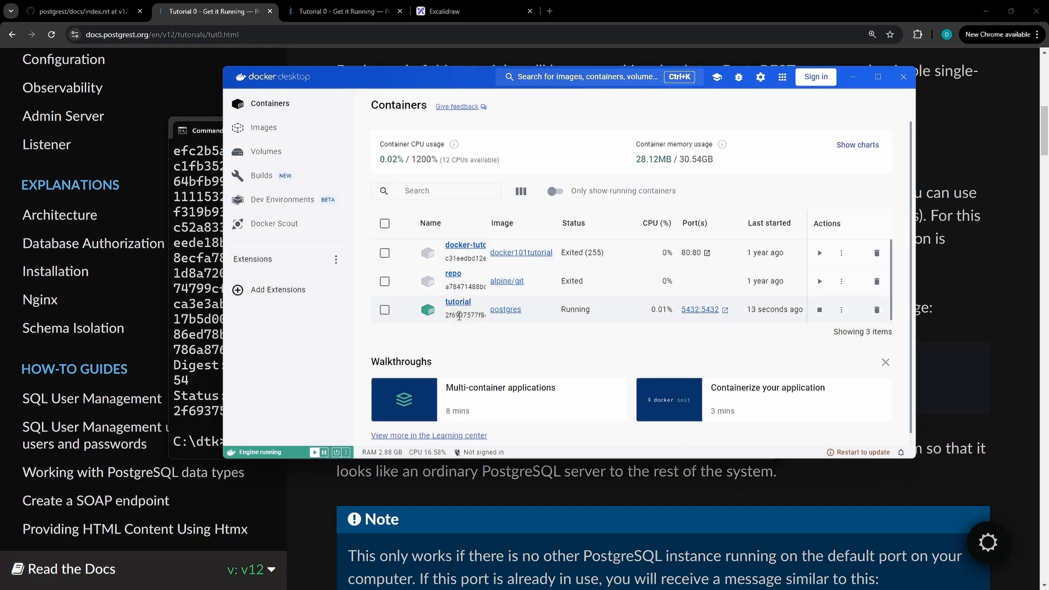
pyautogui.click(215, 11)
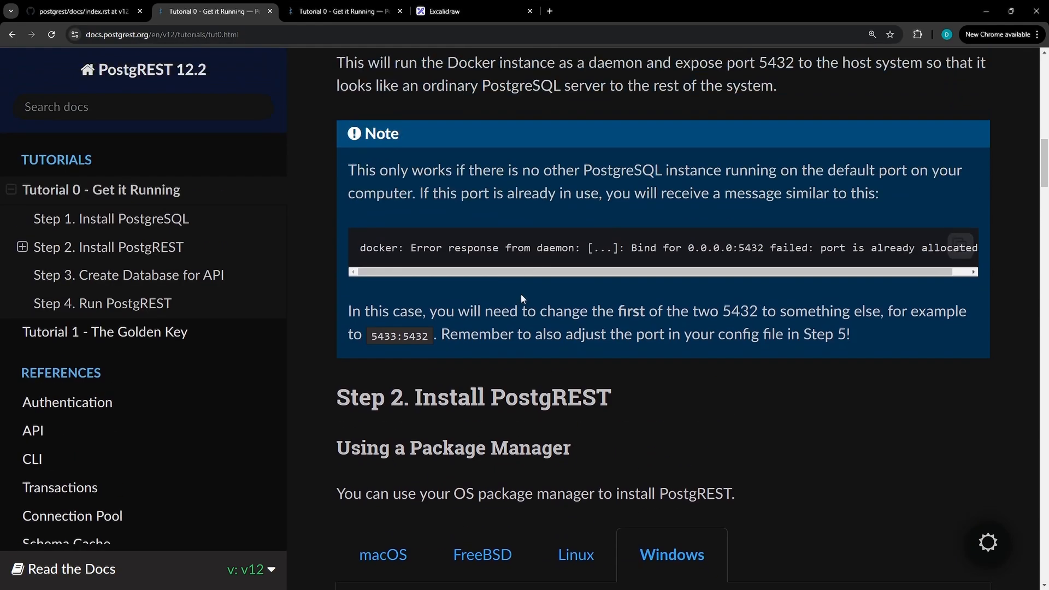
# Confirm the Chocolatey PostgREST install with y and prepare the postgrest -h check in C:\postgrest.
pyautogui.scroll(-3)
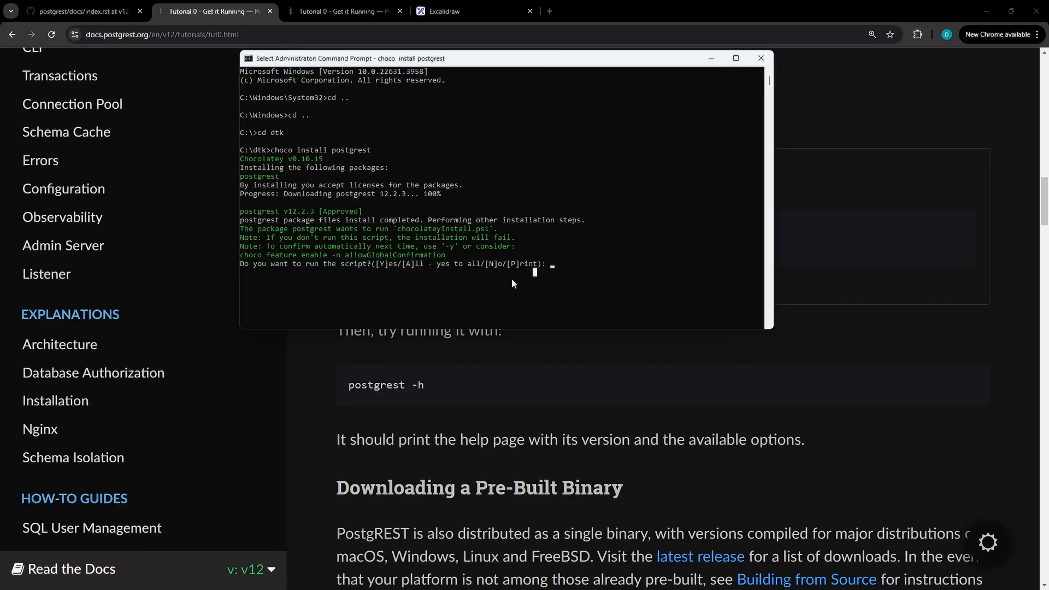
pyautogui.write('y')
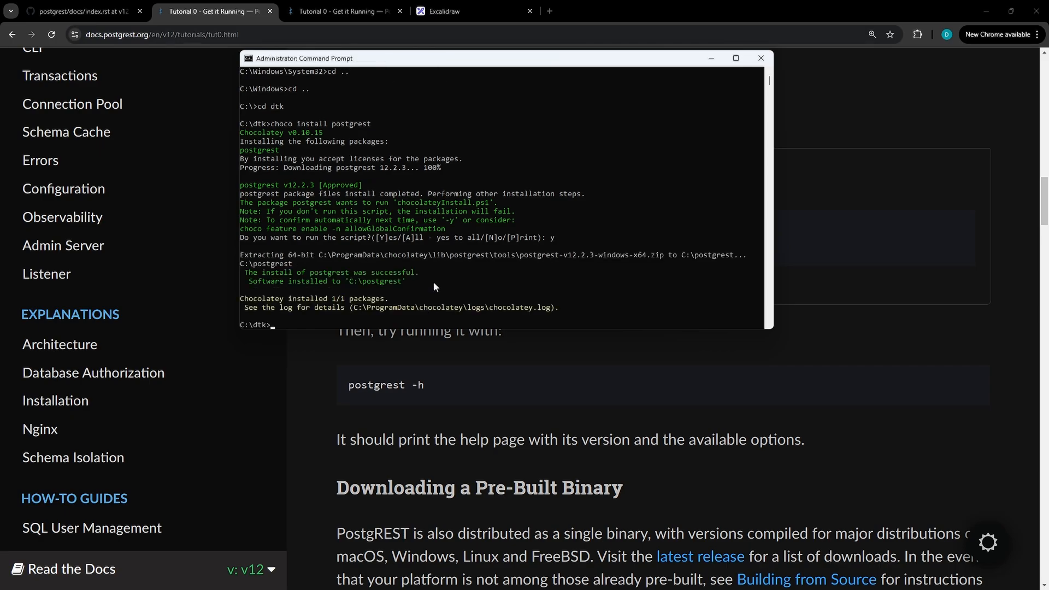
pyautogui.moveTo(240, 272); pyautogui.dragTo(550, 307)
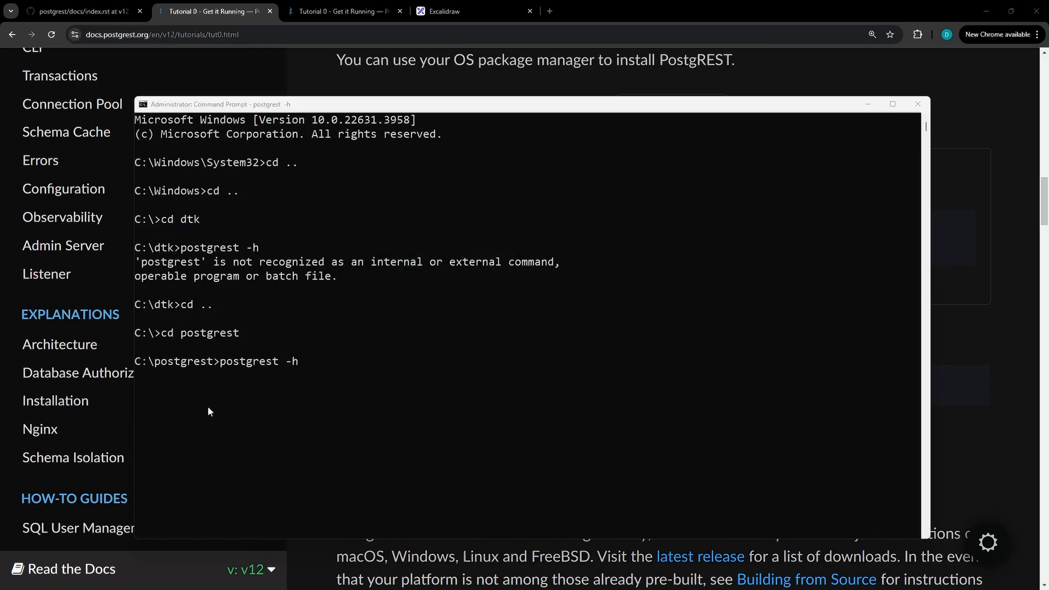
pyautogui.moveTo(203, 372)
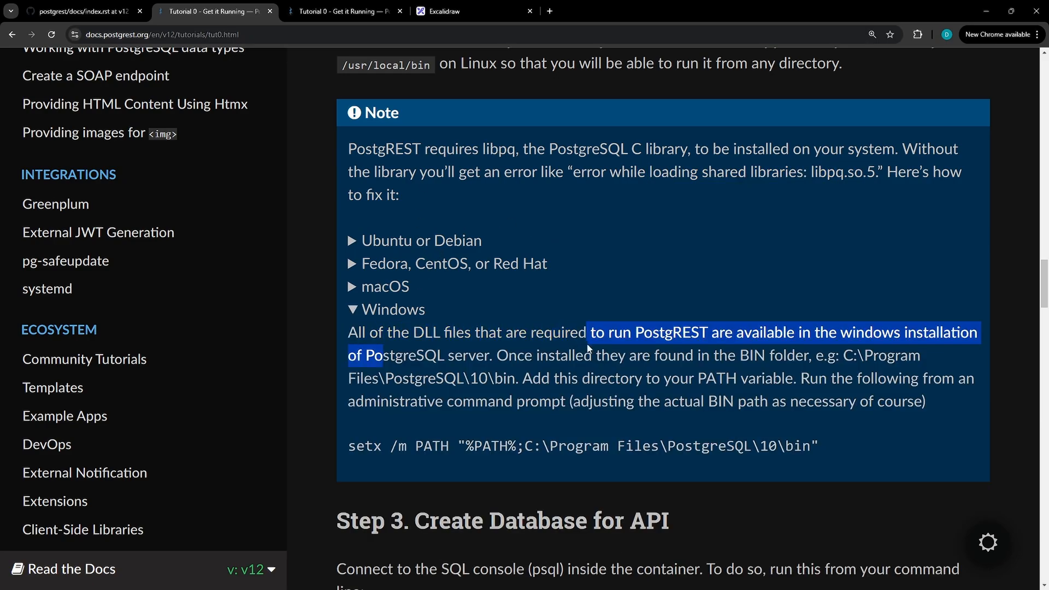
# Select and copy the Windows libpq note about adding PostgreSQL's BIN folder to PATH.
pyautogui.moveTo(588, 332); pyautogui.dragTo(389, 378)
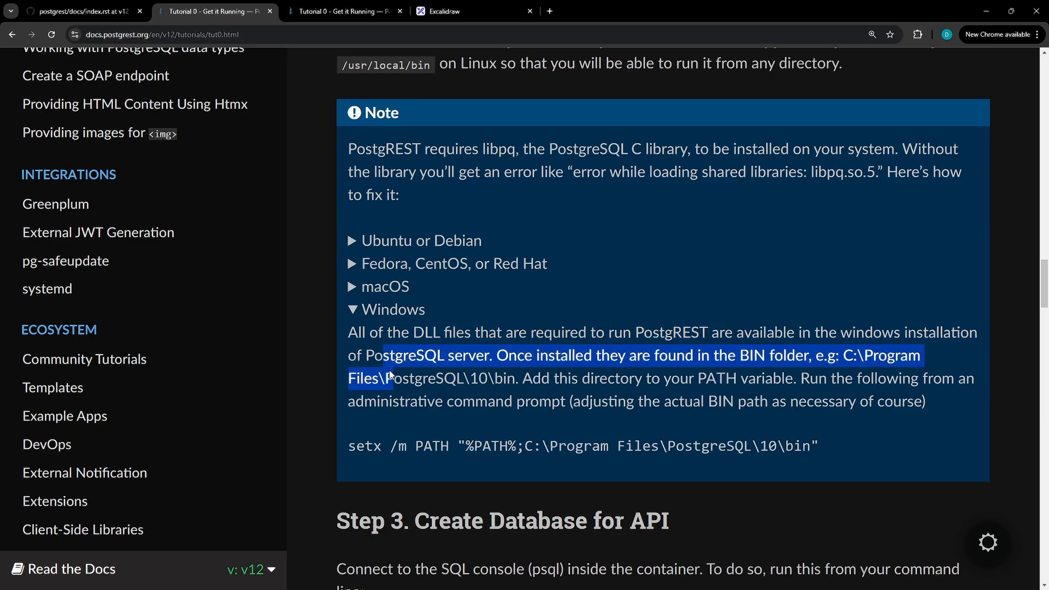
pyautogui.moveTo(391, 365); pyautogui.dragTo(418, 401)
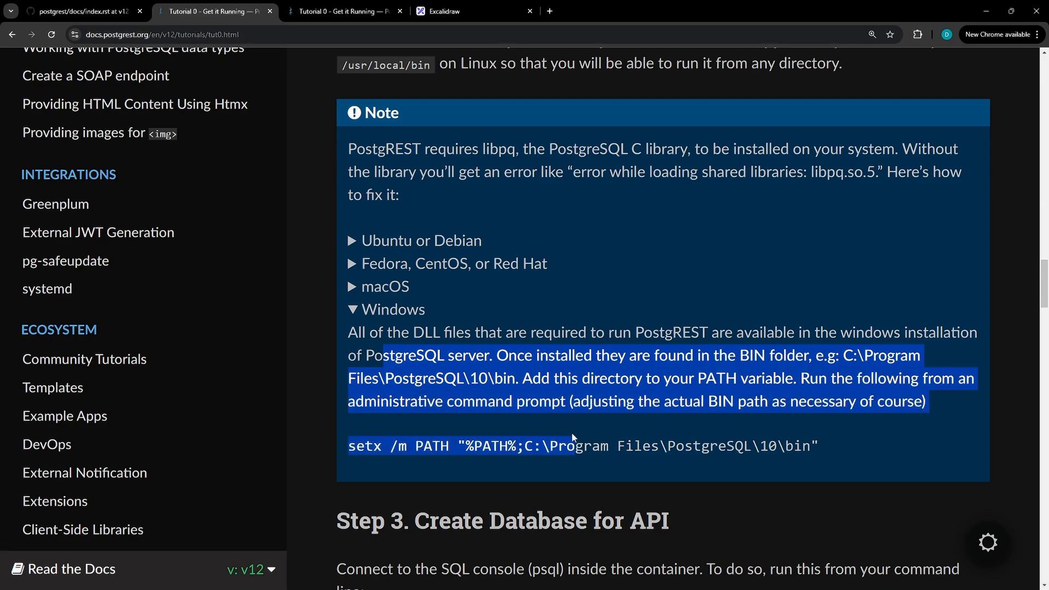
pyautogui.rightClick(668, 446)
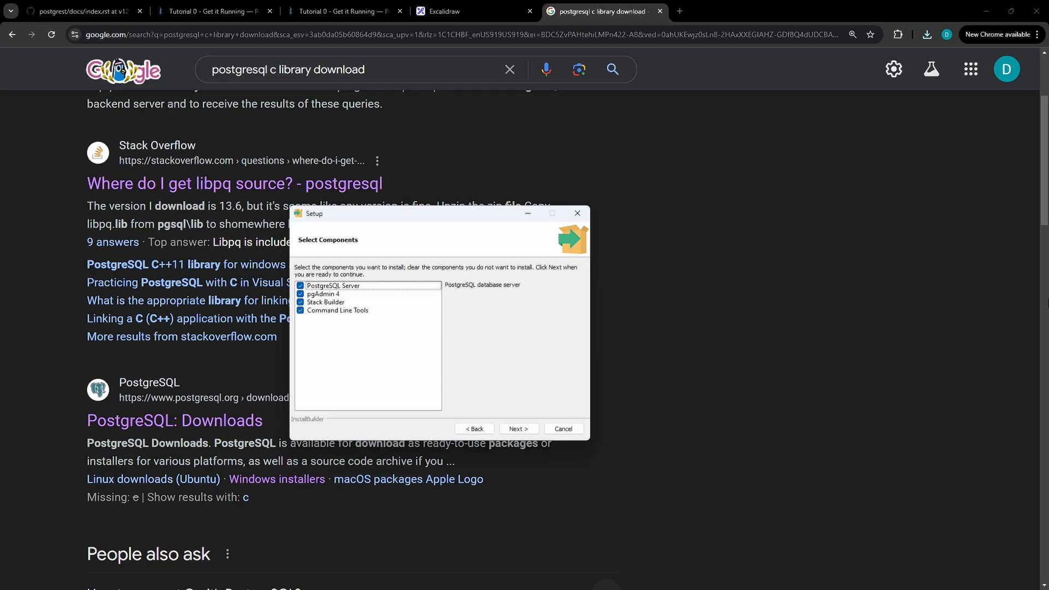
# Uncheck pgAdmin 4 in the PostgreSQL Setup components and continue the installer.
pyautogui.click(301, 294)
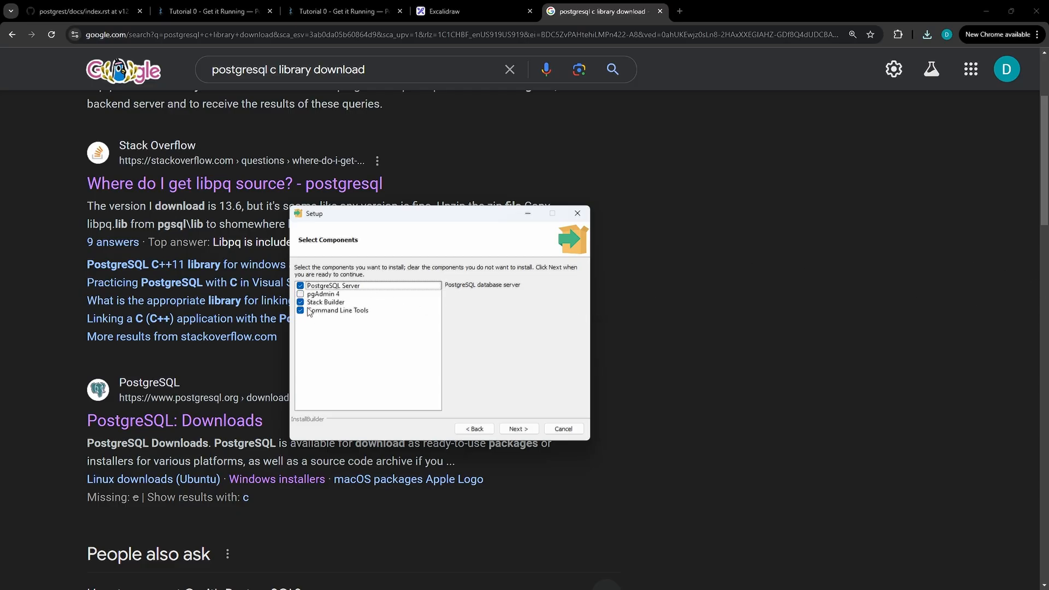
pyautogui.click(518, 428)
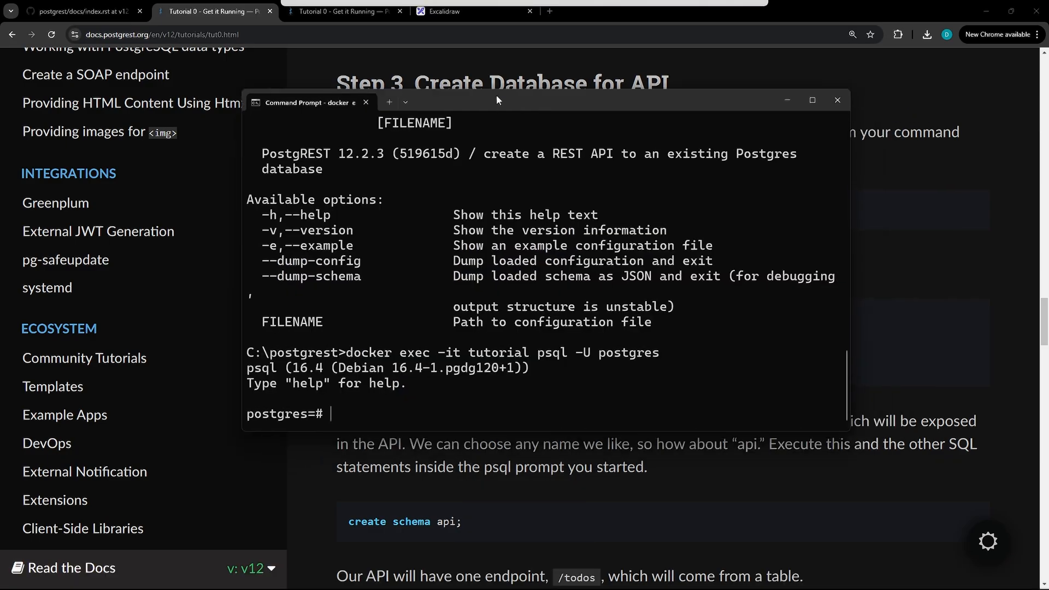
# Create the api schema and youtube_videos table with roles in psql, quit with \q, and move to db.conf.
pyautogui.write('create schema api;')
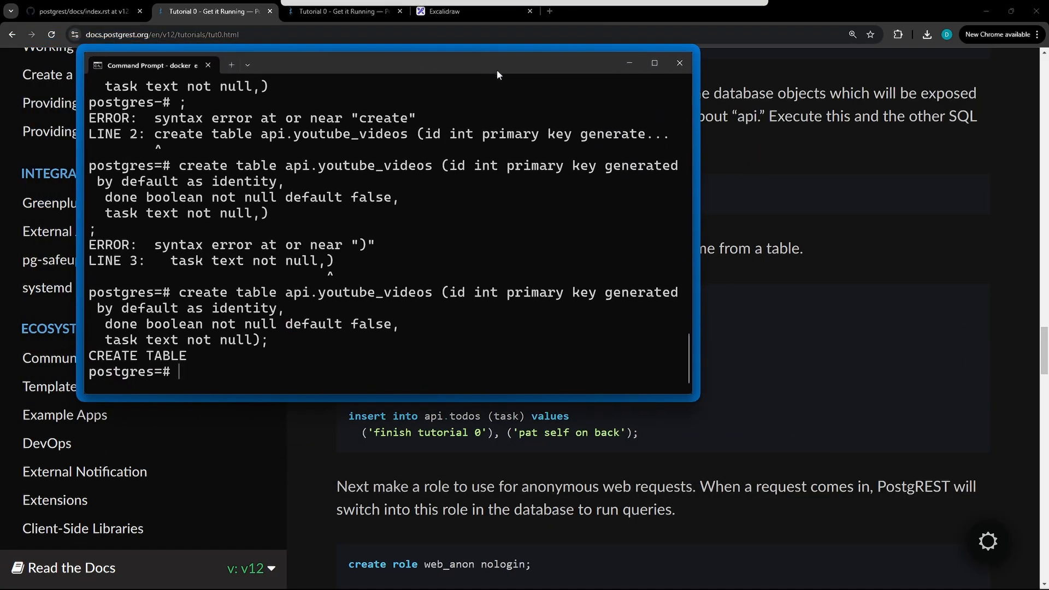
pyautogui.moveTo(346, 419)
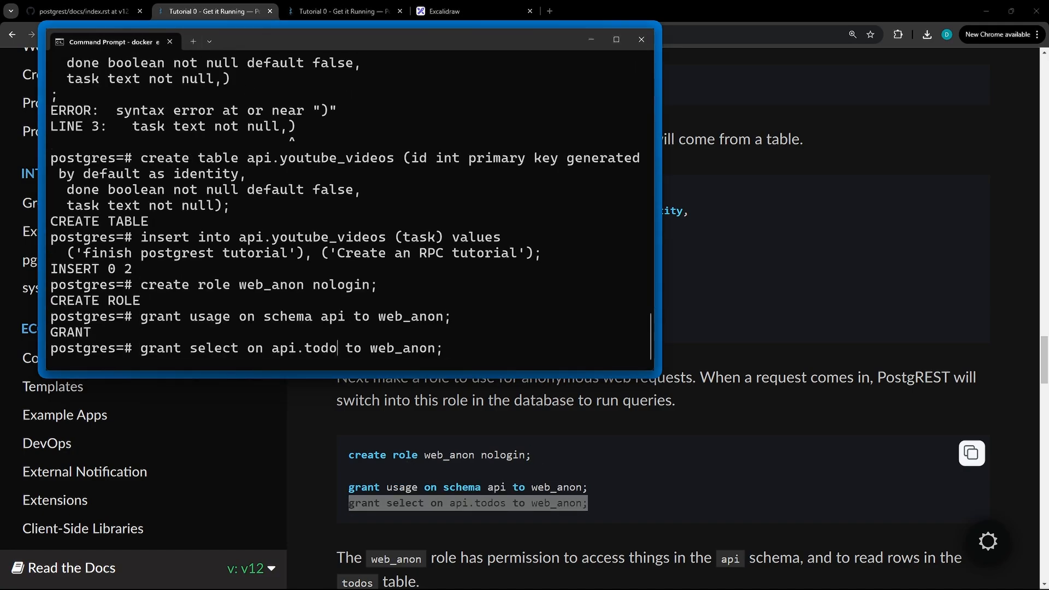
pyautogui.write('youtube_videos')
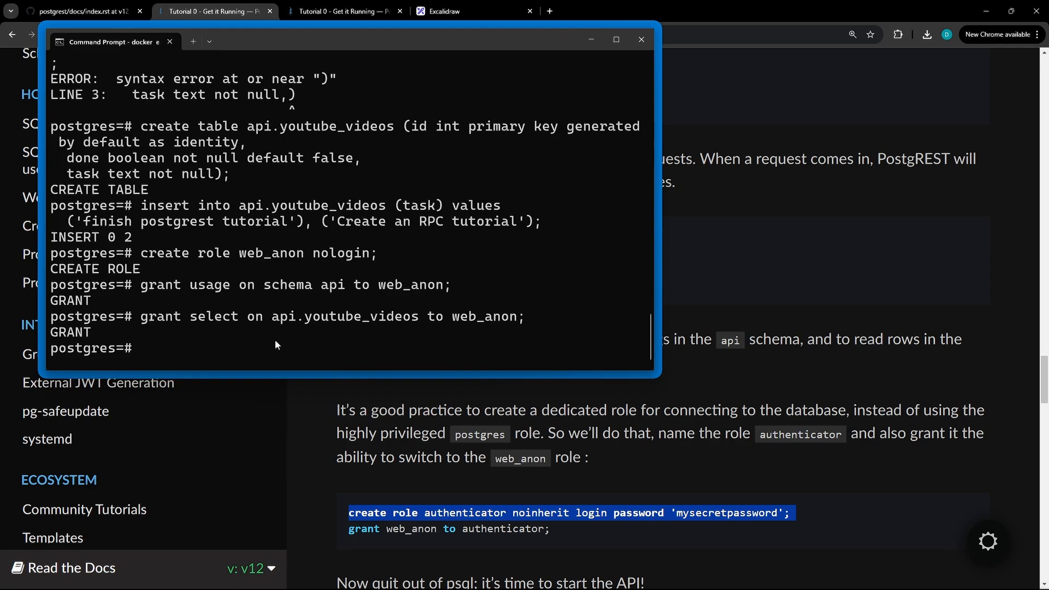
pyautogui.moveTo(384, 387)
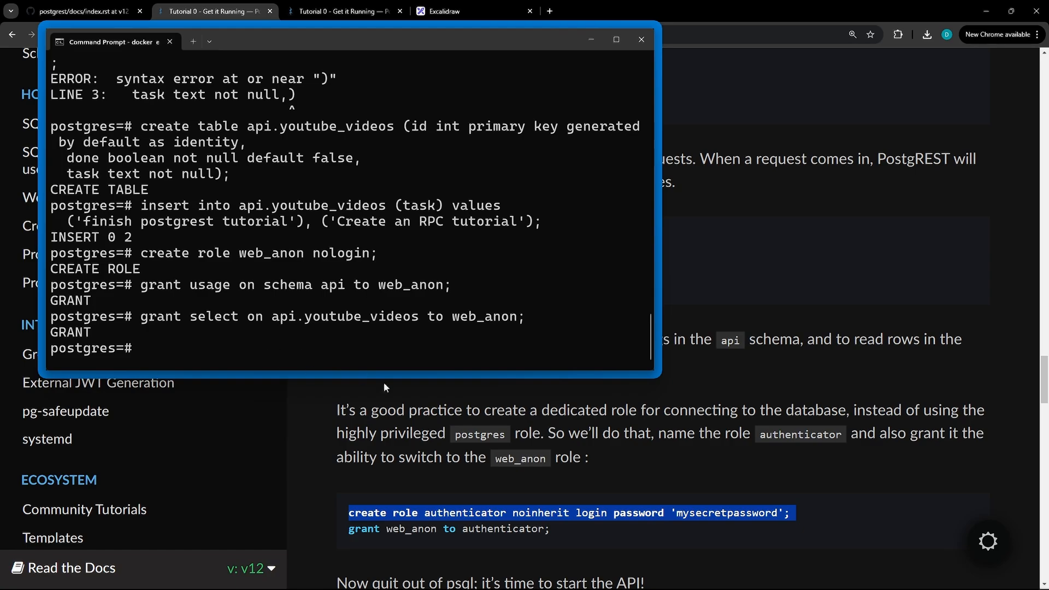
pyautogui.moveTo(231, 339)
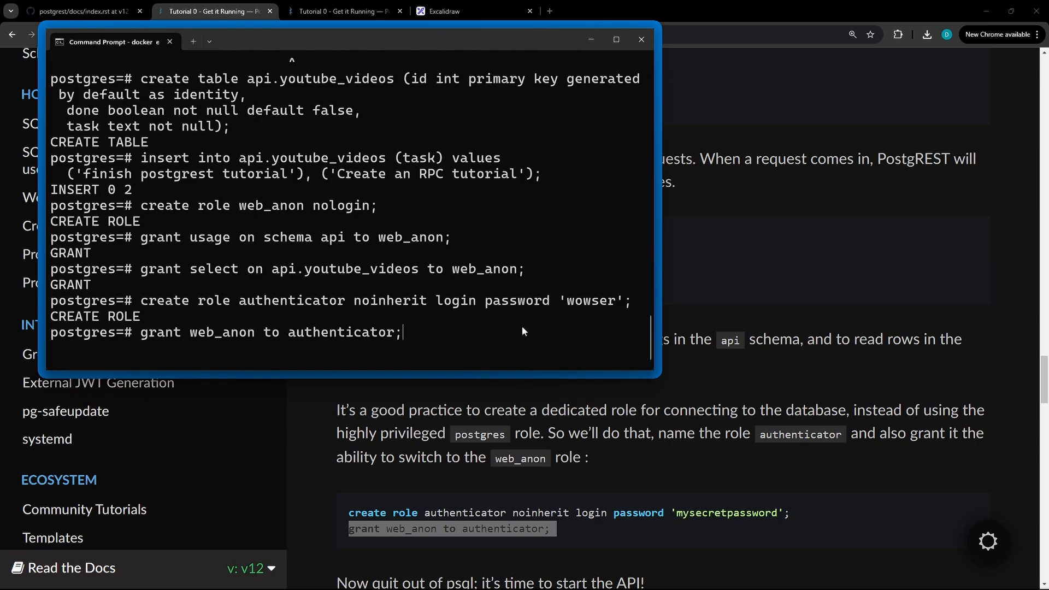
pyautogui.write('\\q')
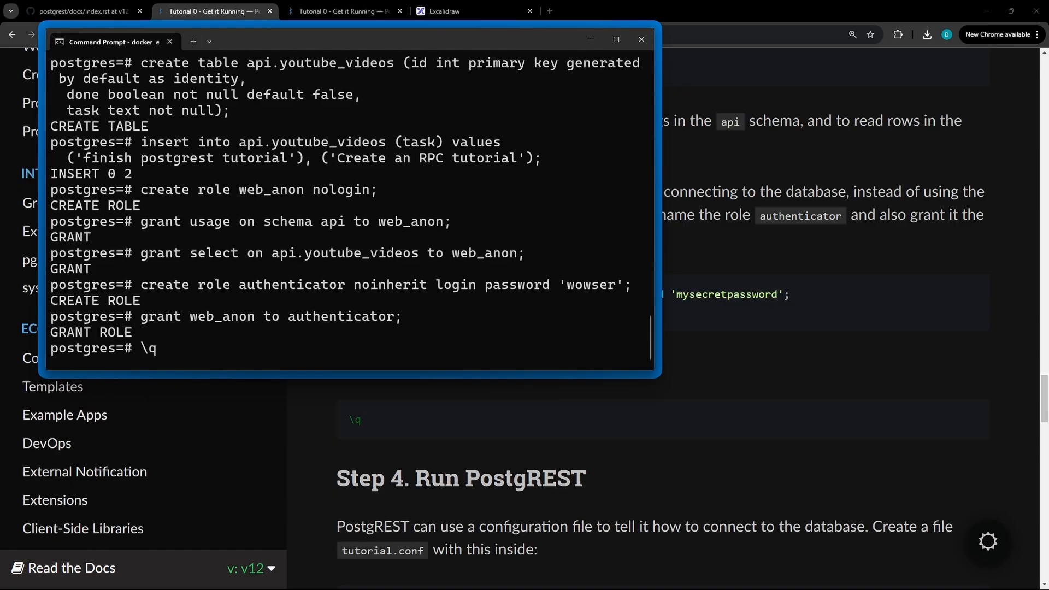
pyautogui.click(640, 39)
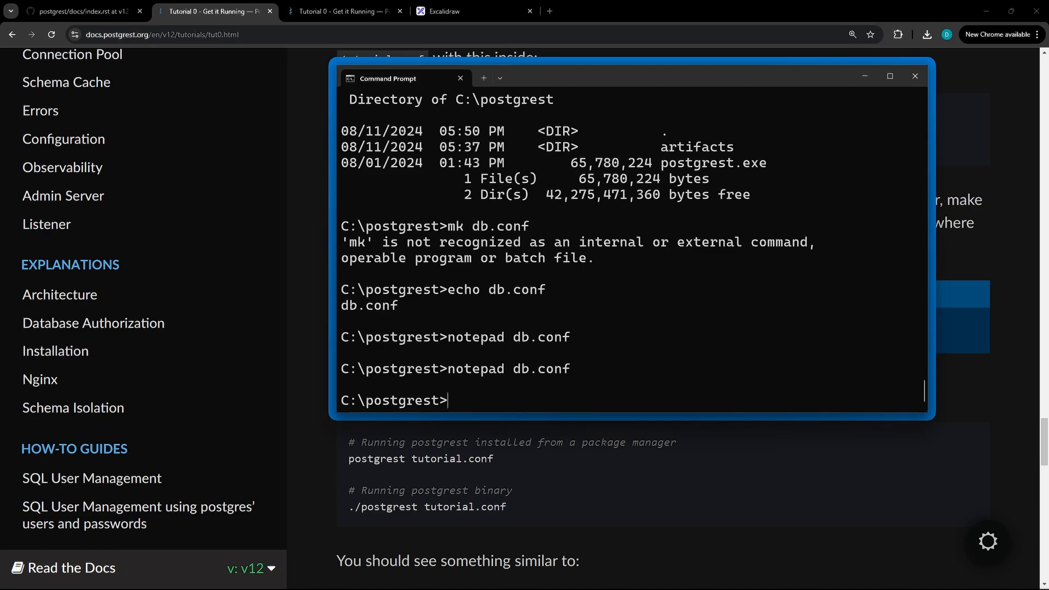
pyautogui.write('postgrest')
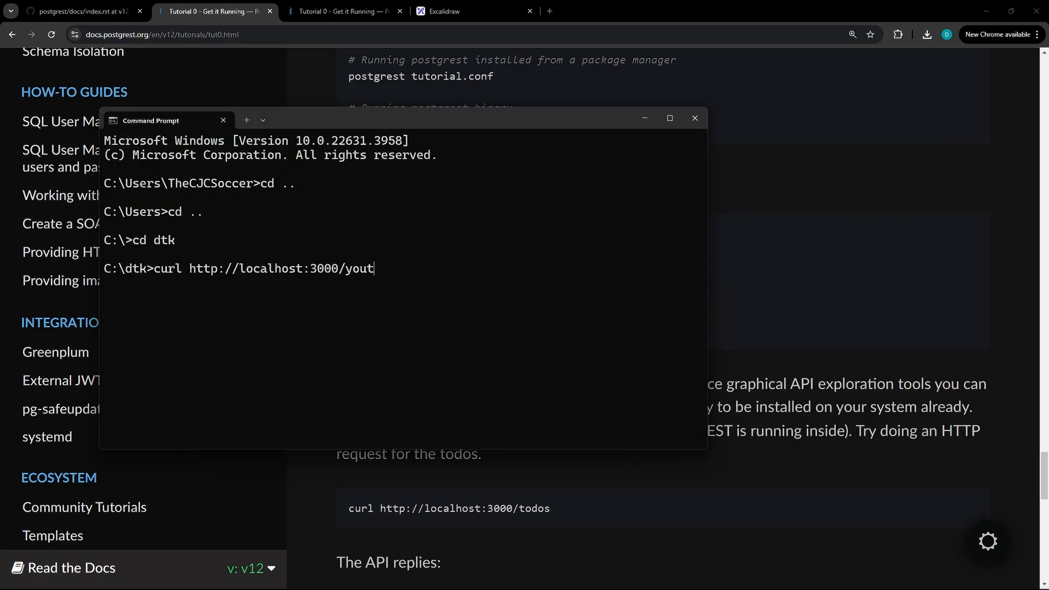
pyautogui.write('ube')
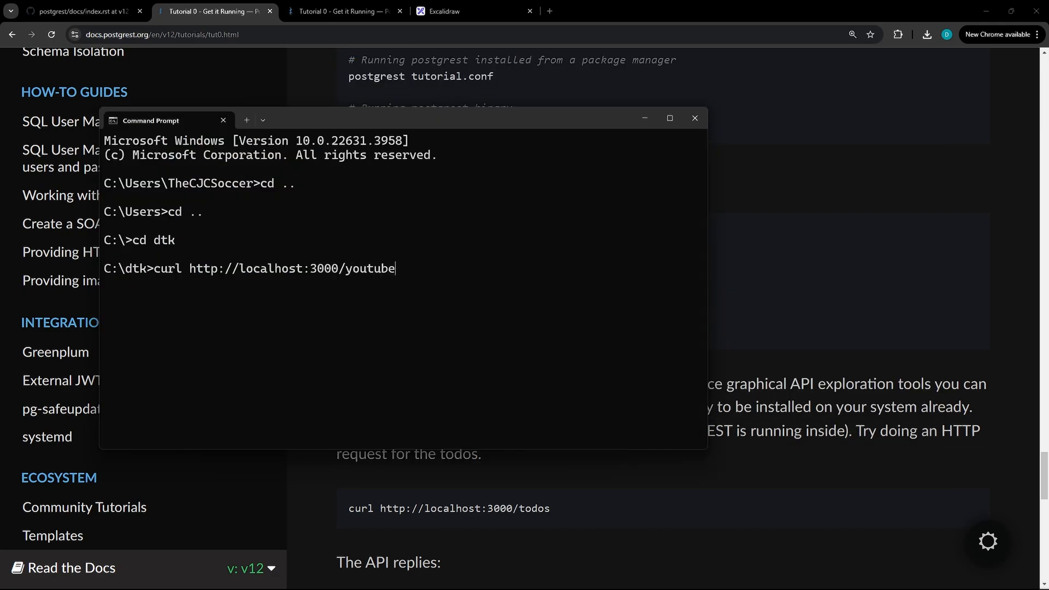
pyautogui.write('_videos')
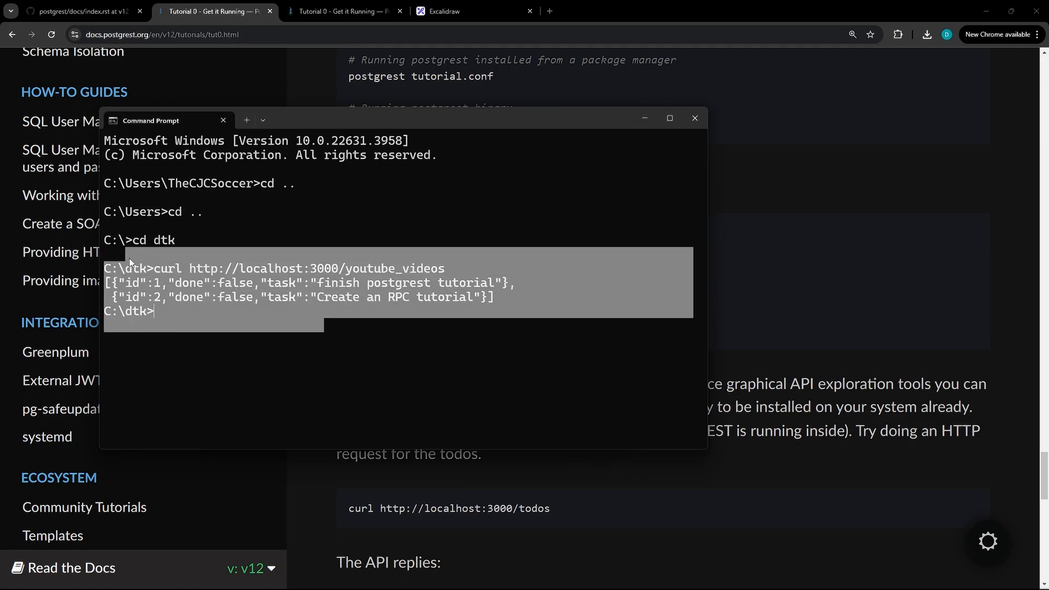
pyautogui.moveTo(270, 283)
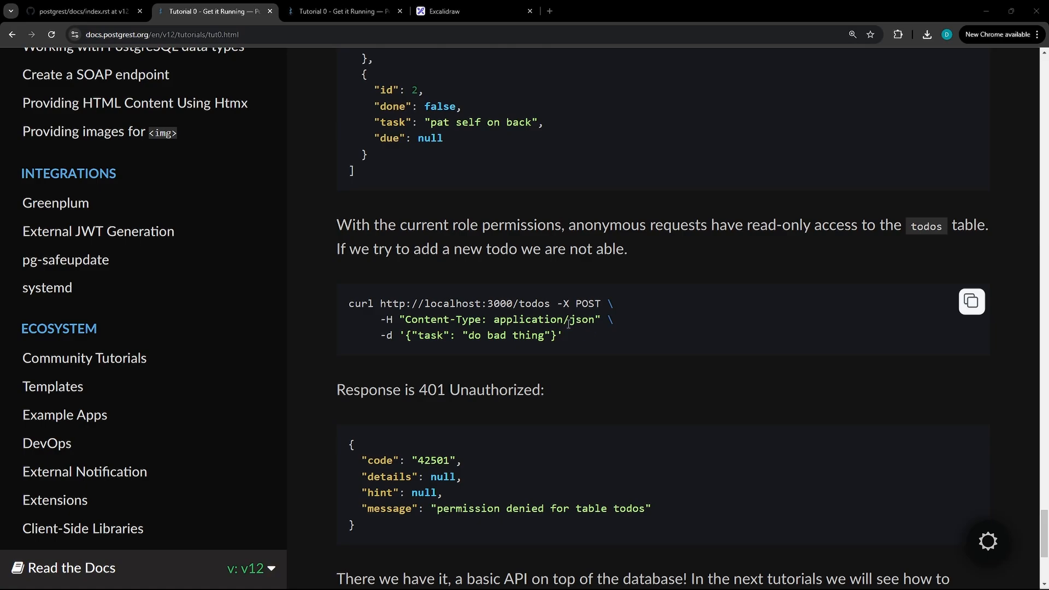
pyautogui.scroll(-3)
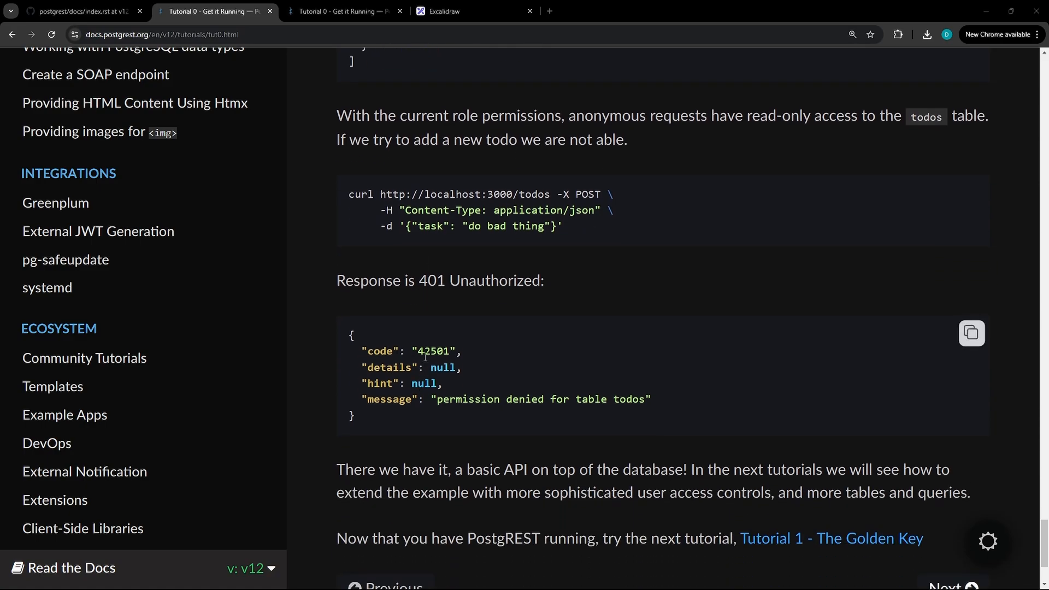
pyautogui.moveTo(547, 240)
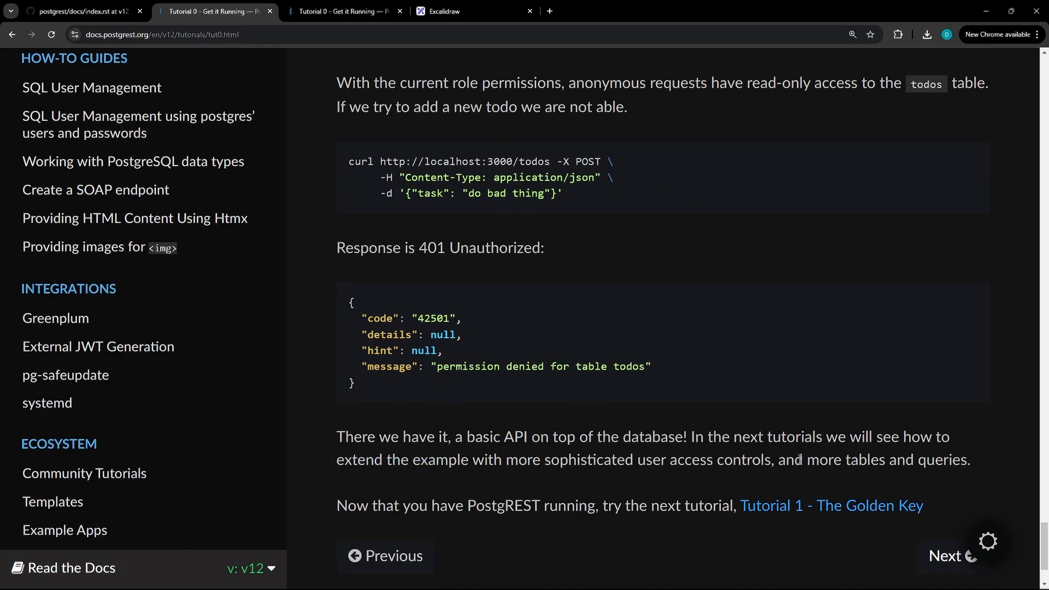
pyautogui.moveTo(838, 506)
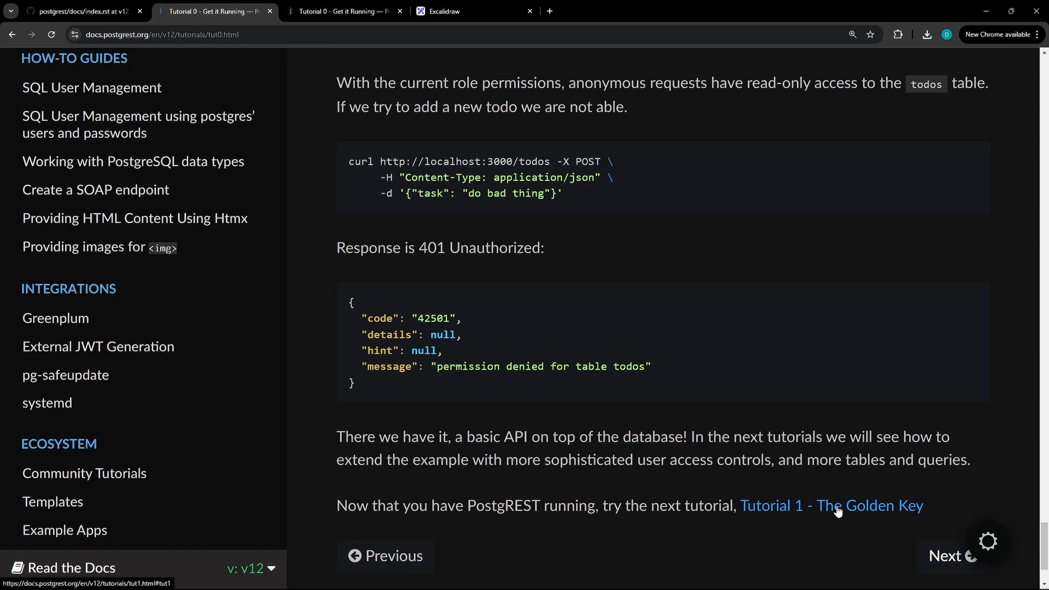
pyautogui.moveTo(422, 478)
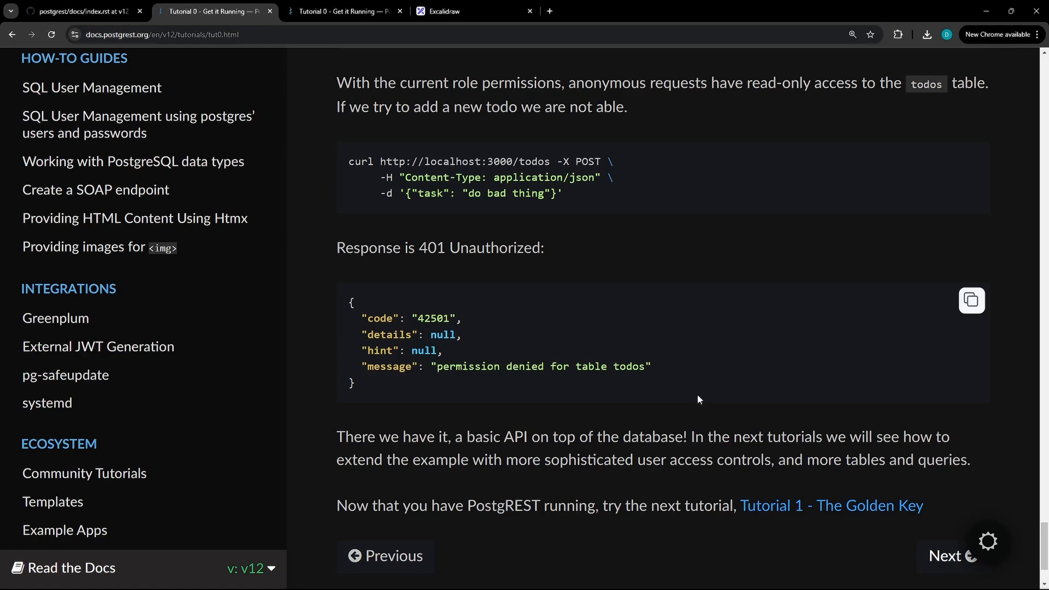
pyautogui.scroll(3)
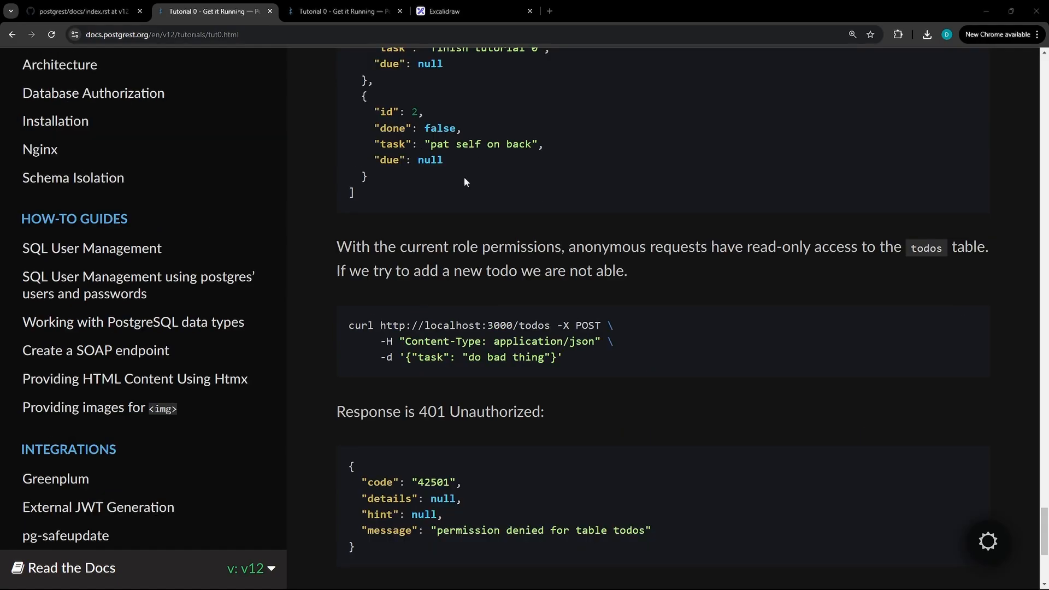